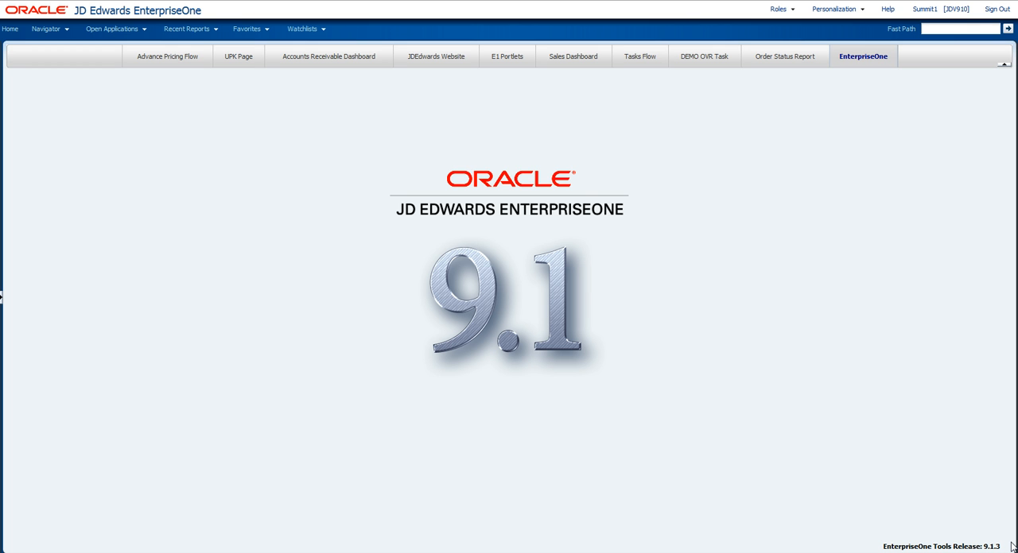
pyautogui.moveTo(5, 299)
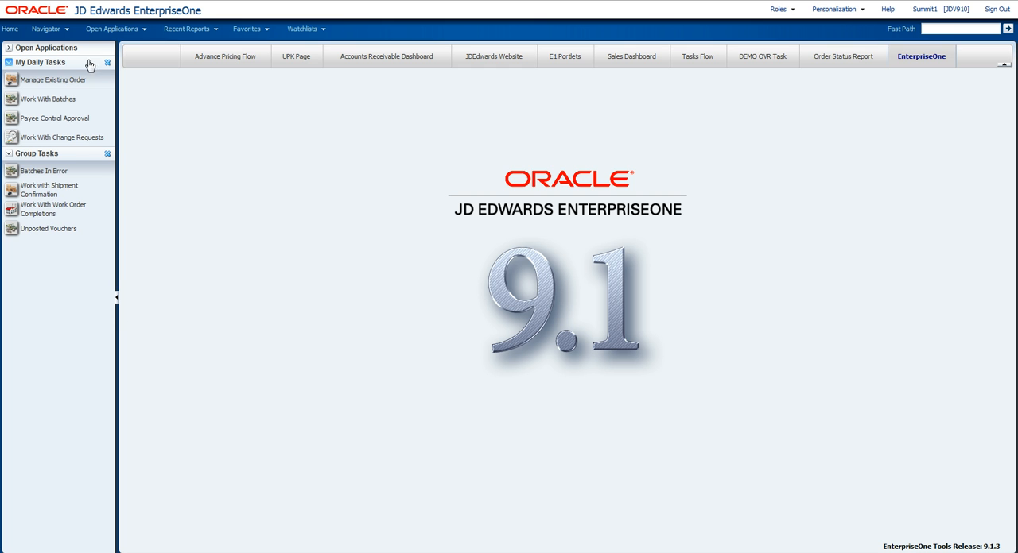
pyautogui.moveTo(53, 80)
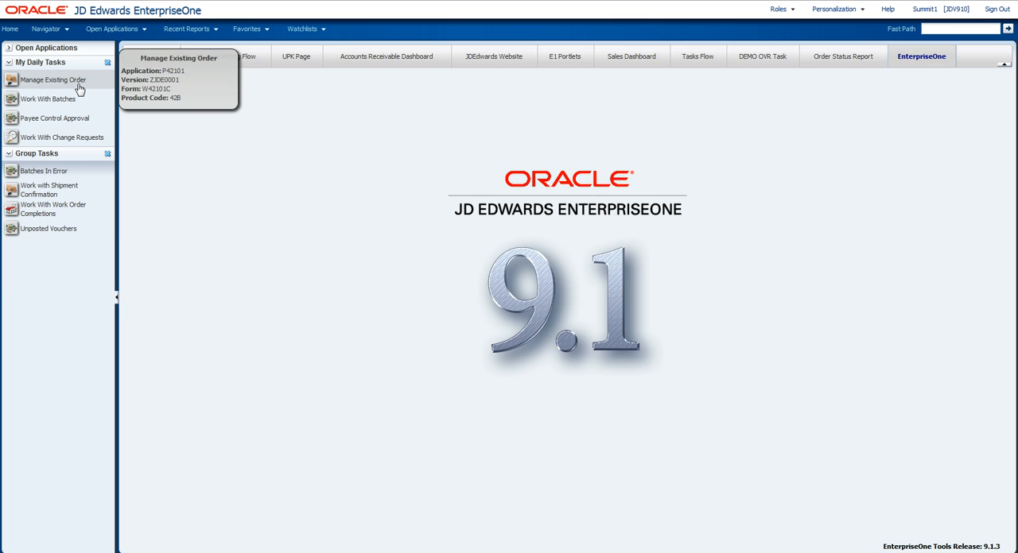
# Step: Launch the Manage Existing Order task from My Daily Tasks
pyautogui.click(54, 80)
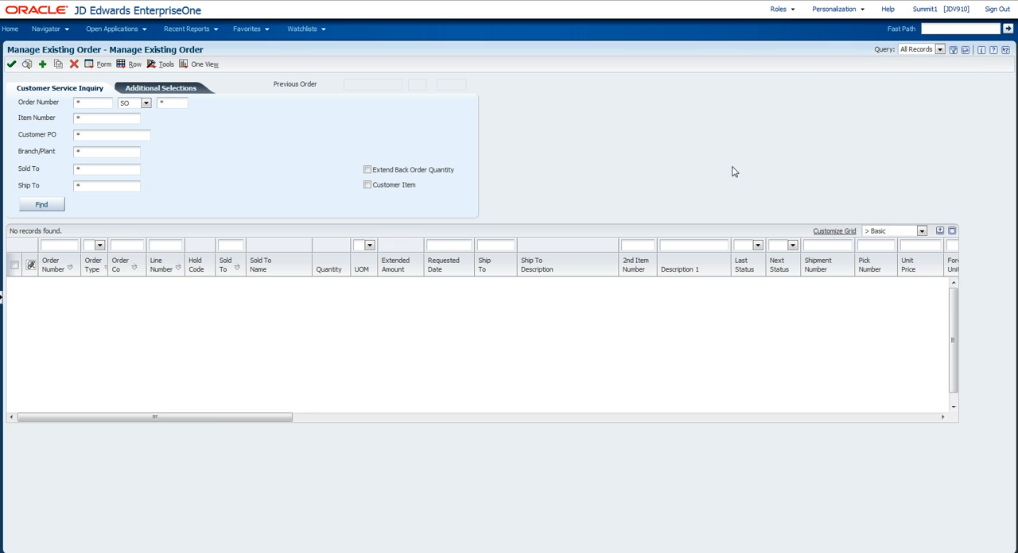
# Step: Select the Back Ordered Sales Lines query to list its 18 sales order lines
pyautogui.click(942, 50)
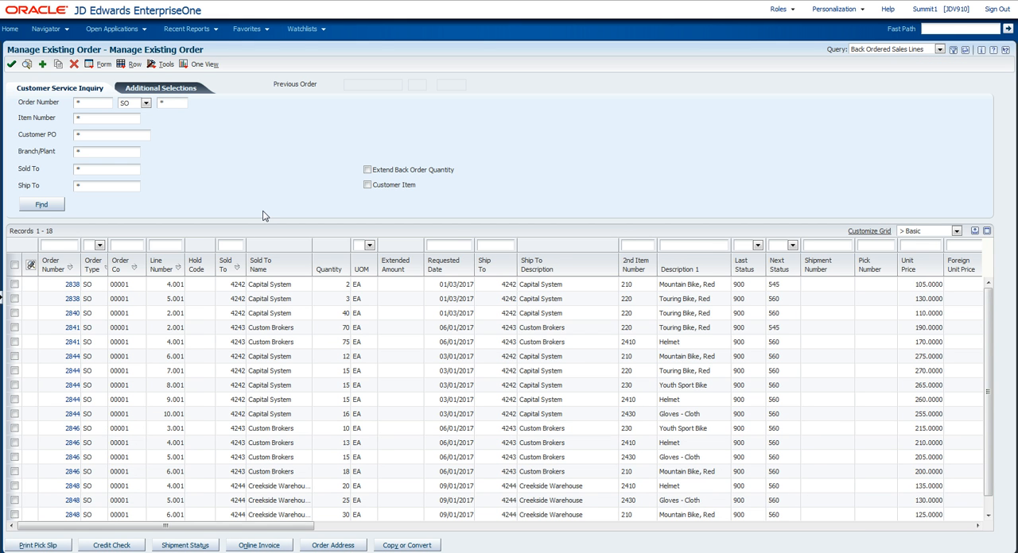
pyautogui.moveTo(49, 241)
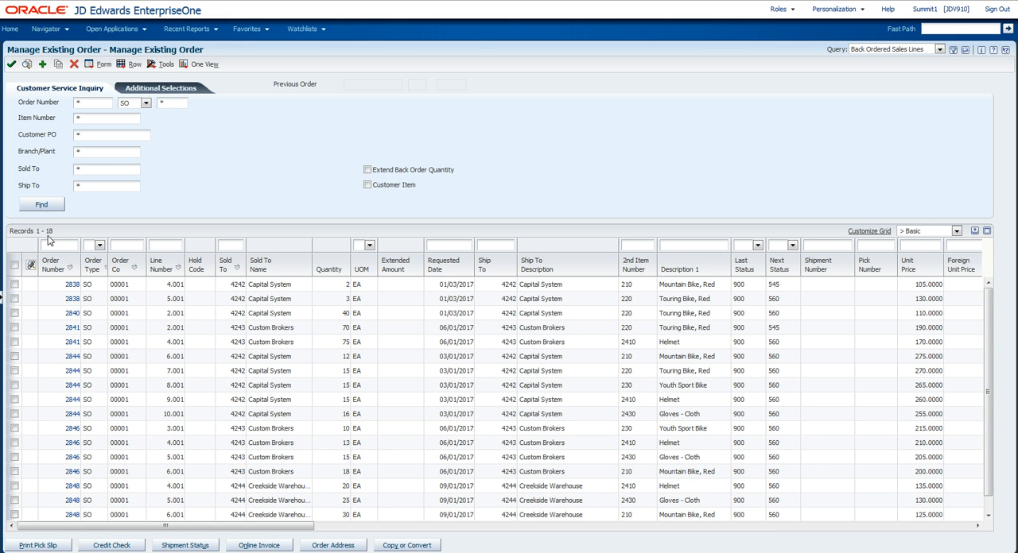
pyautogui.moveTo(312, 172)
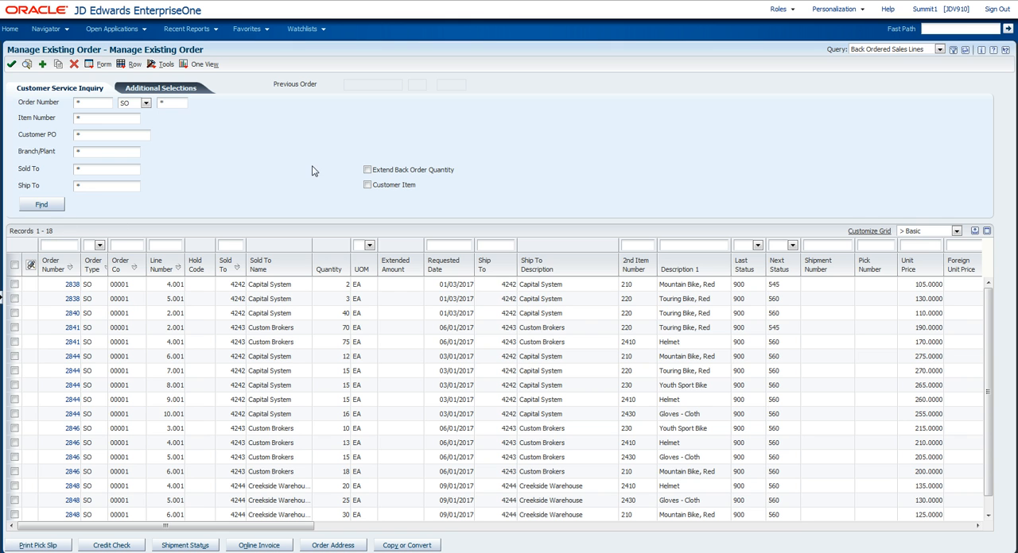
pyautogui.moveTo(334, 165)
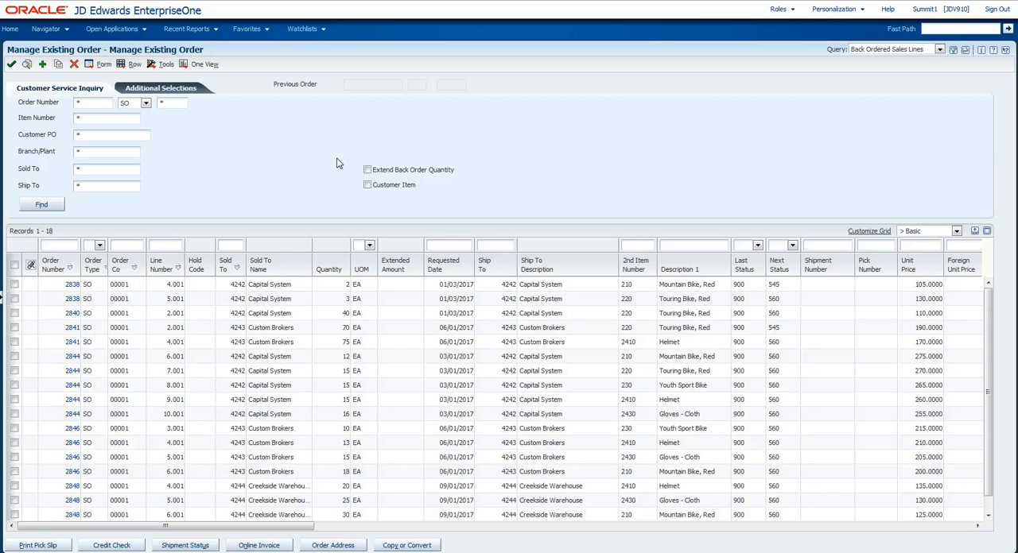
pyautogui.moveTo(356, 124)
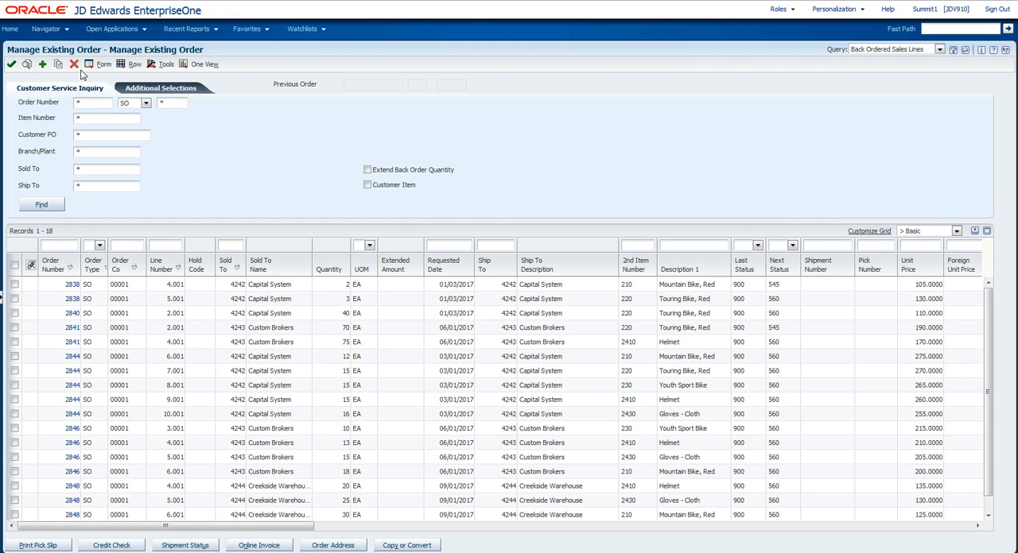
pyautogui.moveTo(384, 168)
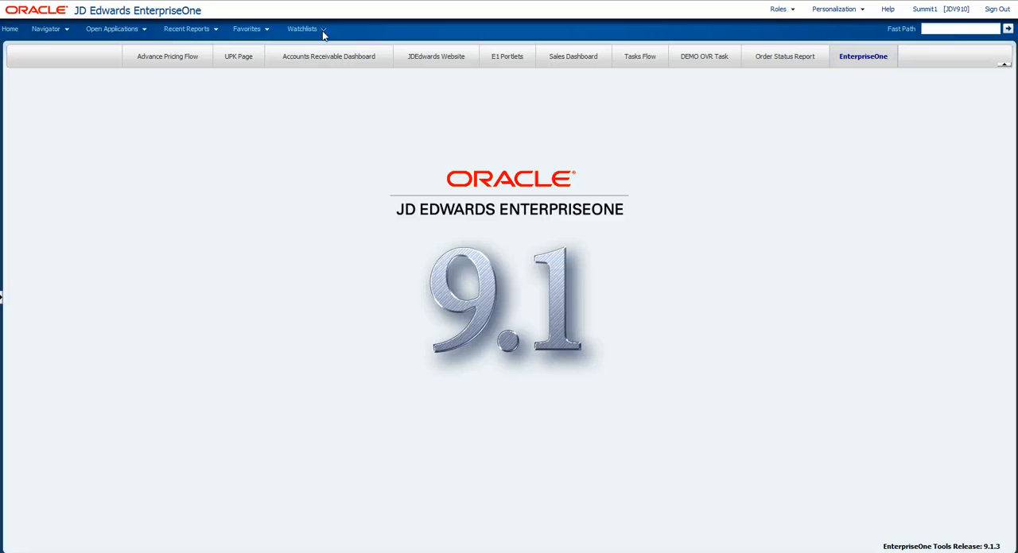
# Step: From the Watchlists menu, open the Back Ordered Sales (18) watchlist results
pyautogui.click(305, 28)
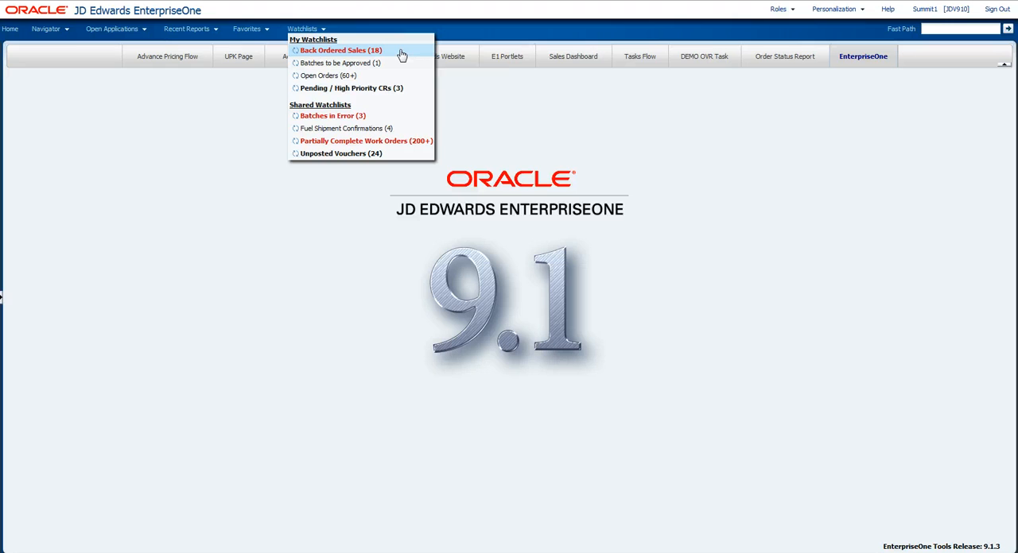
pyautogui.moveTo(401, 50)
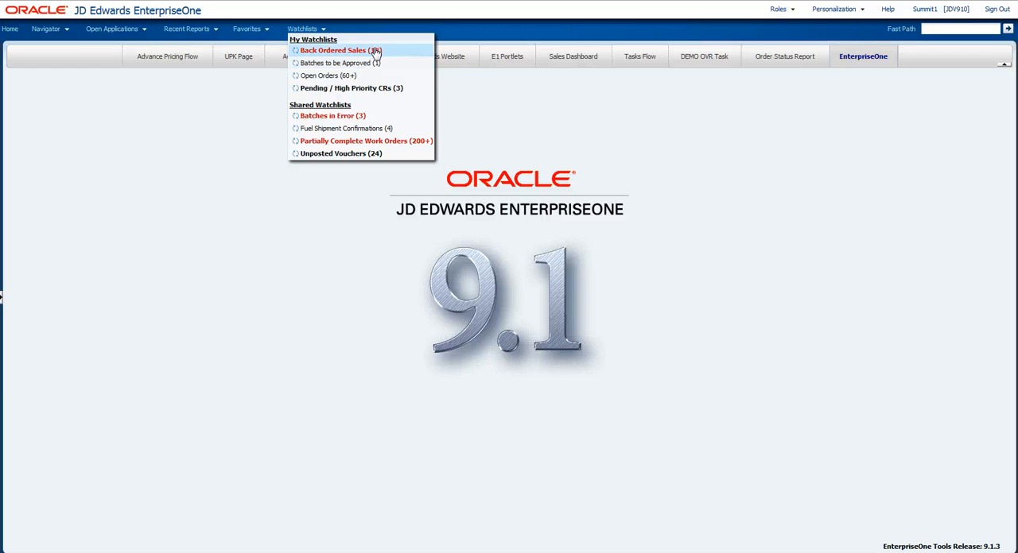
pyautogui.moveTo(334, 51)
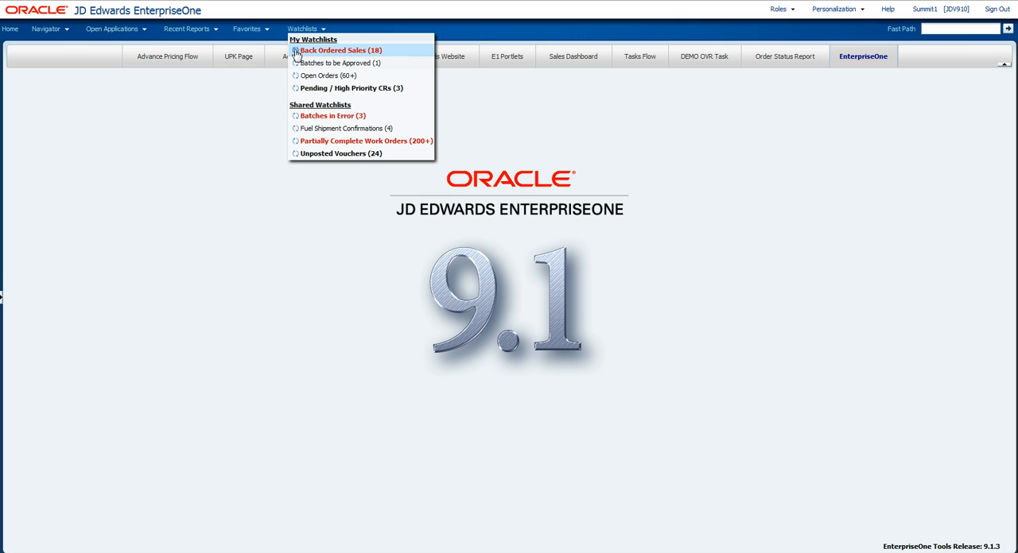
pyautogui.moveTo(350, 62)
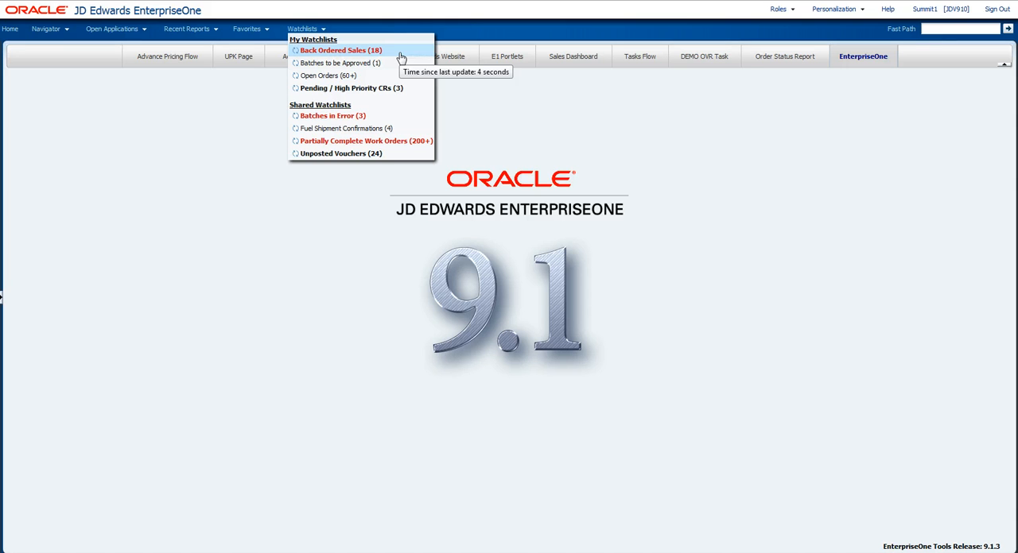
pyautogui.moveTo(348, 51)
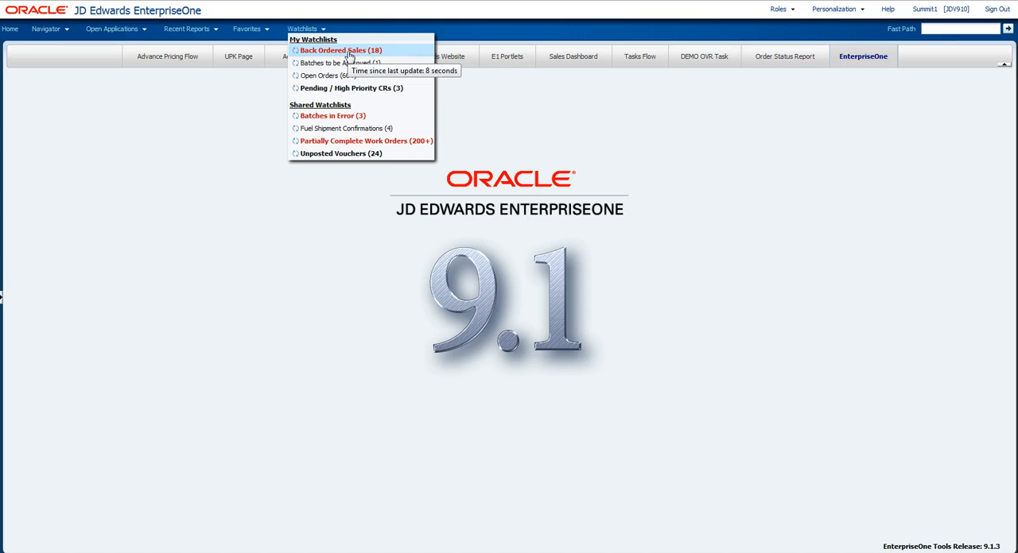
pyautogui.click(341, 50)
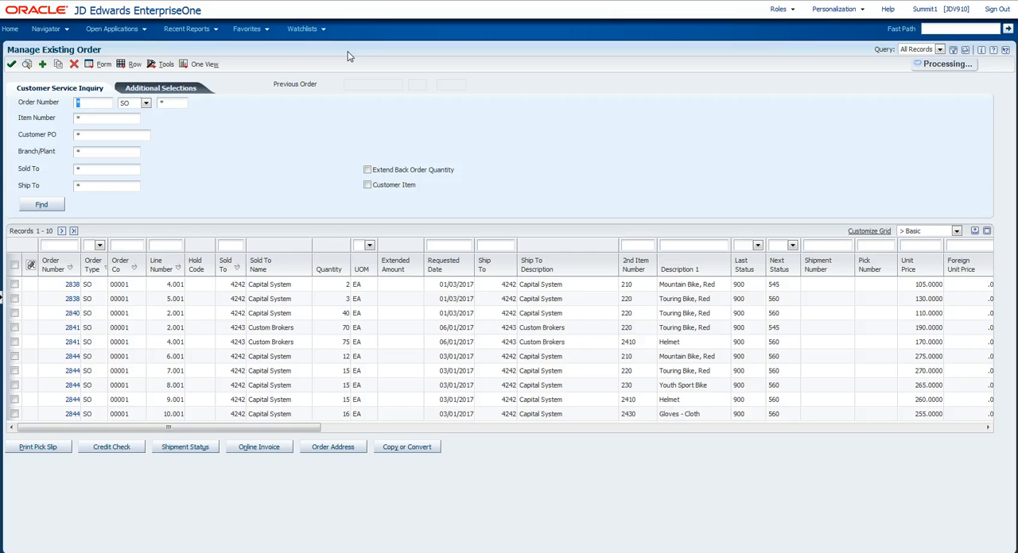
# Step: Switch to the Orders Past Delivery query and bring up its Query Management pane
pyautogui.click(940, 47)
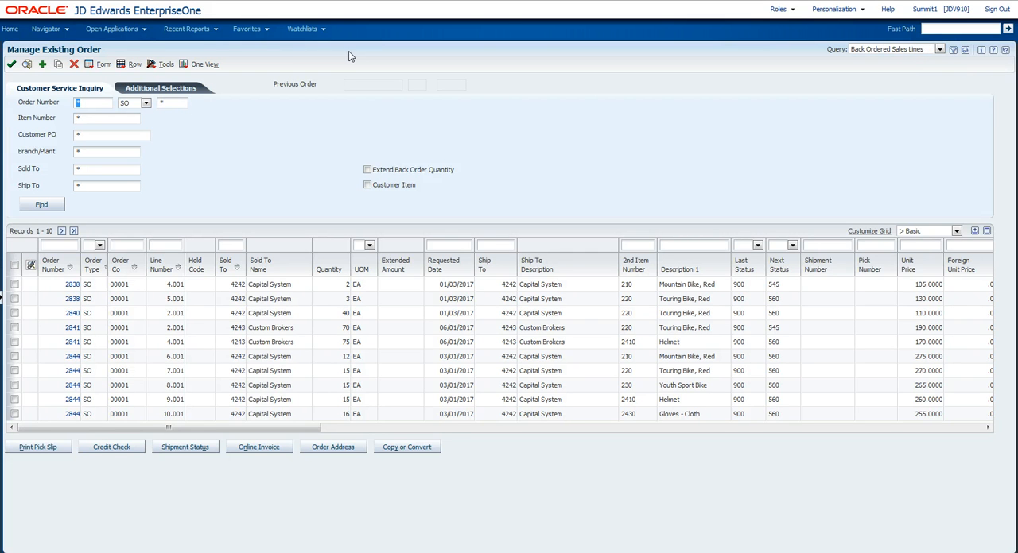
pyautogui.moveTo(544, 187)
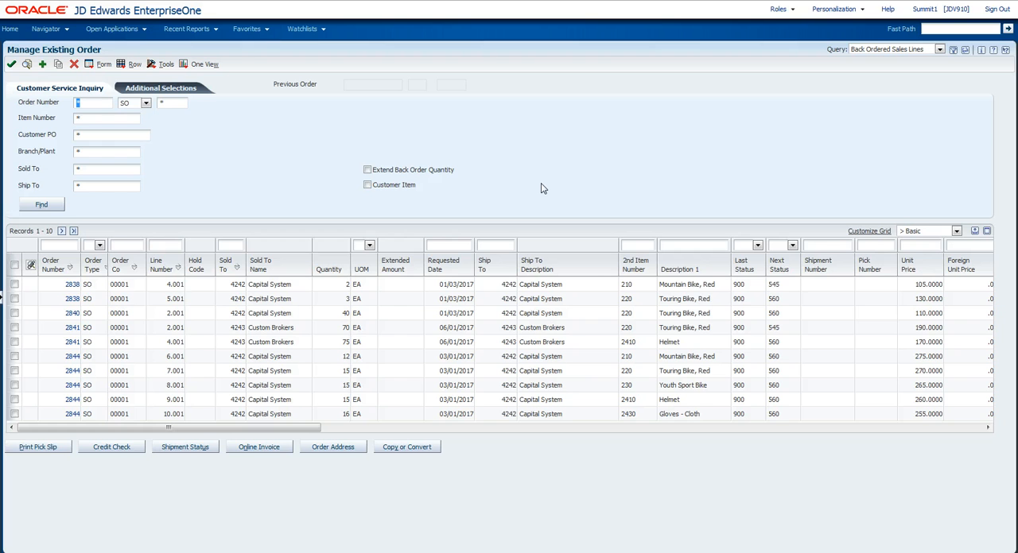
pyautogui.moveTo(811, 121)
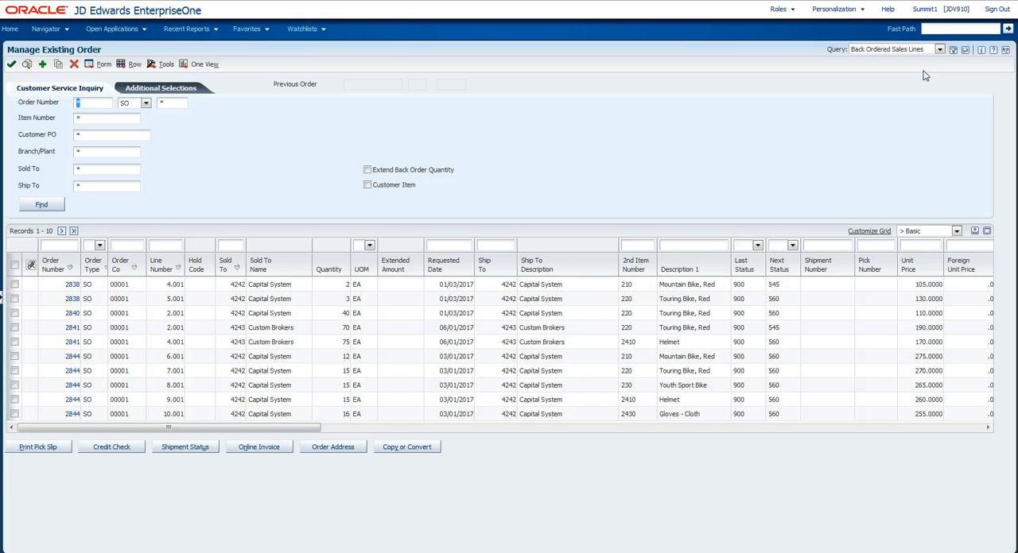
pyautogui.click(940, 48)
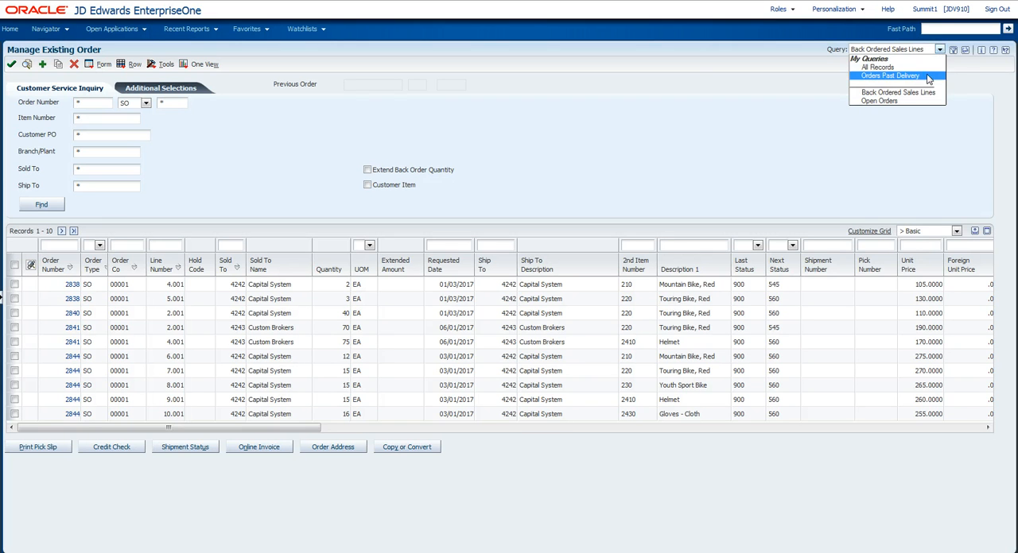
pyautogui.click(887, 76)
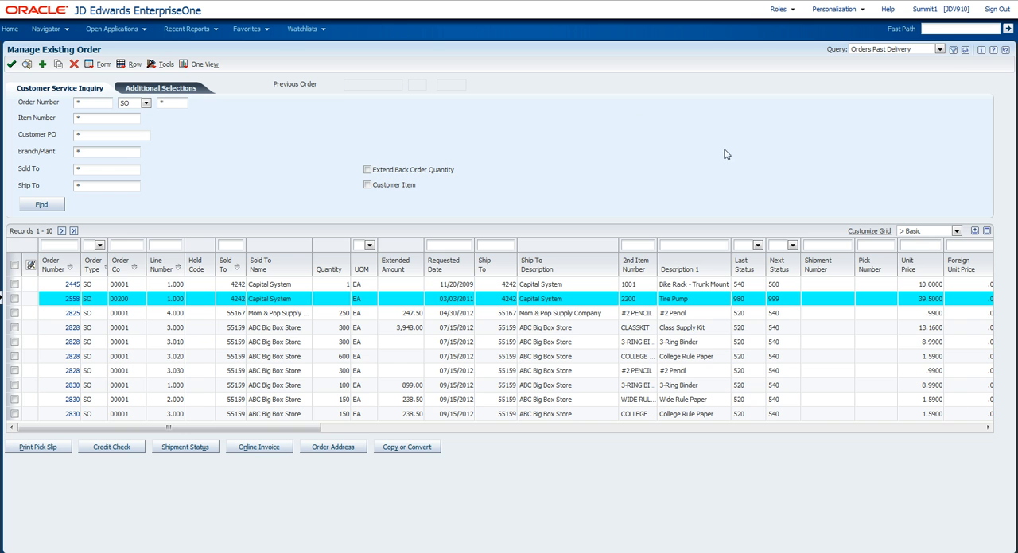
pyautogui.click(951, 49)
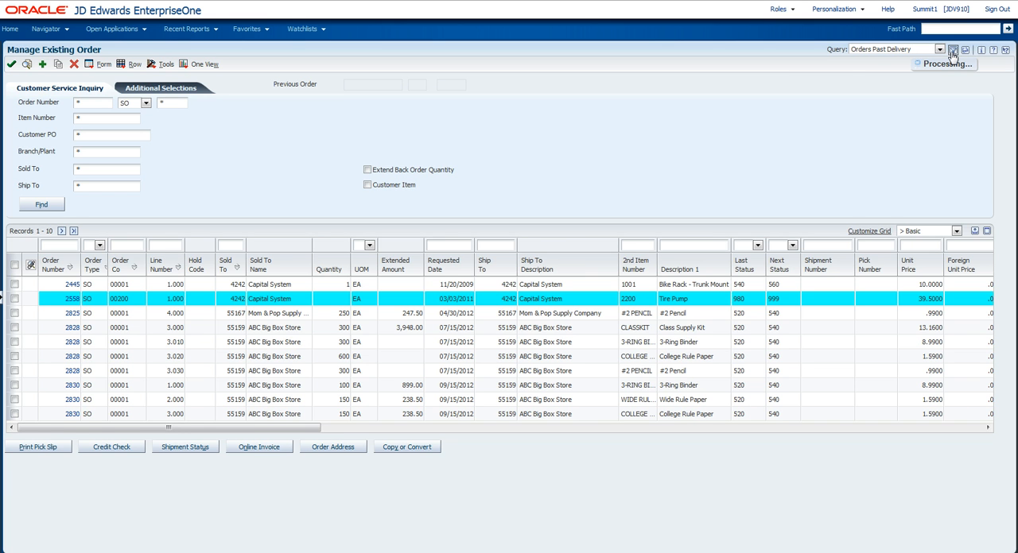
pyautogui.click(951, 50)
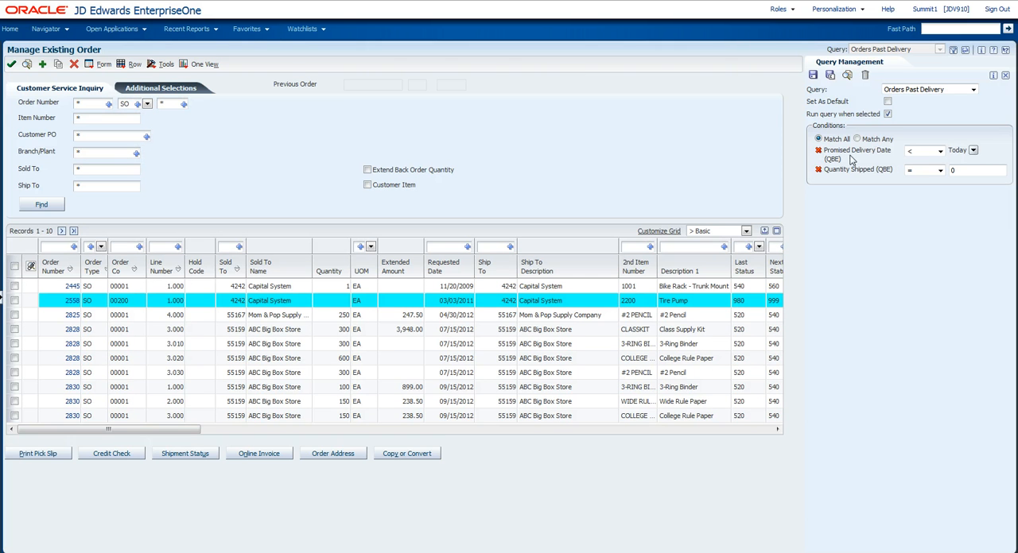
pyautogui.moveTo(992, 154)
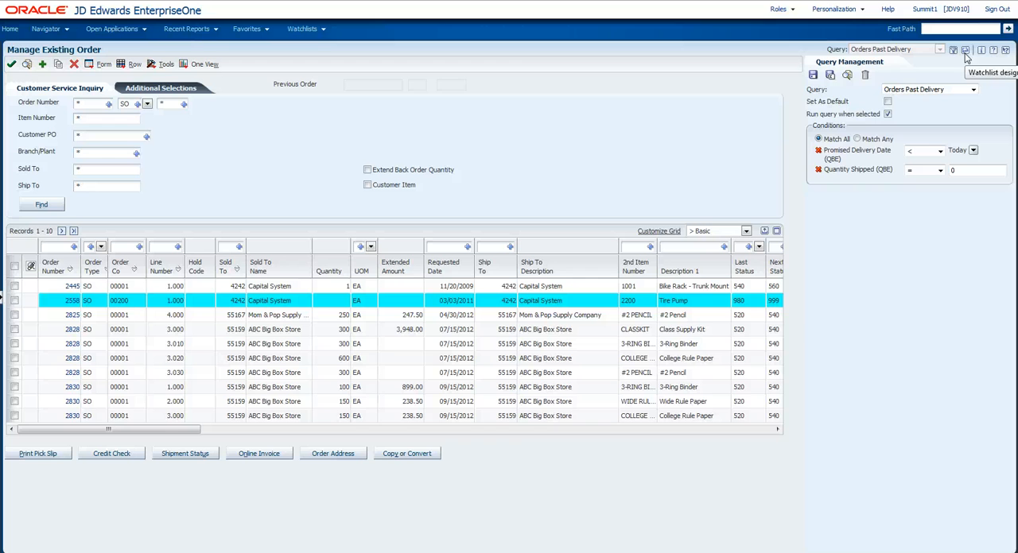
# Step: Start designing a new watchlist from the Orders Past Delivery query
pyautogui.click(963, 51)
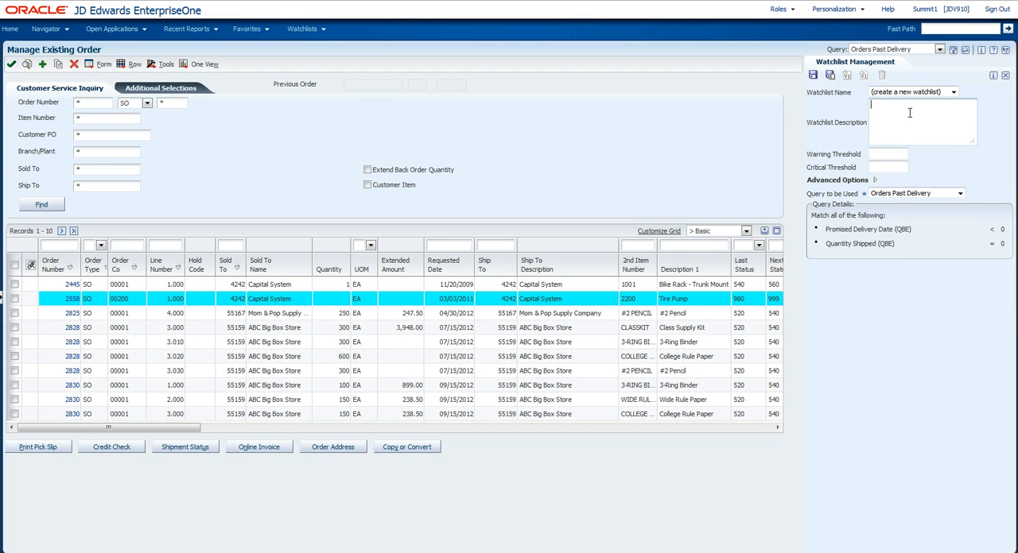
# Step: Describe the watchlist as Past Delivery on the Orders Past Delivery query, warning 15, critical 30
pyautogui.write('Past Delivery')
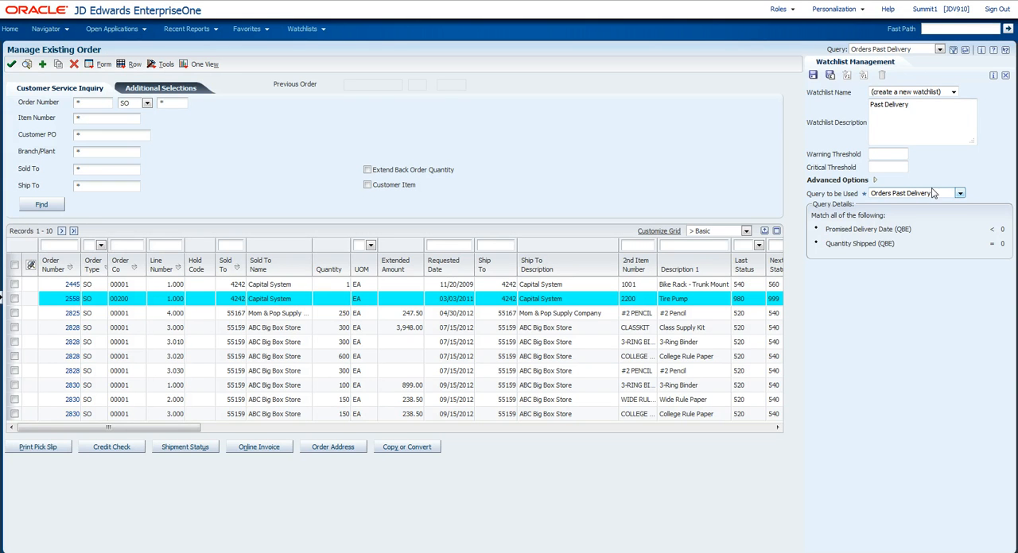
pyautogui.click(961, 194)
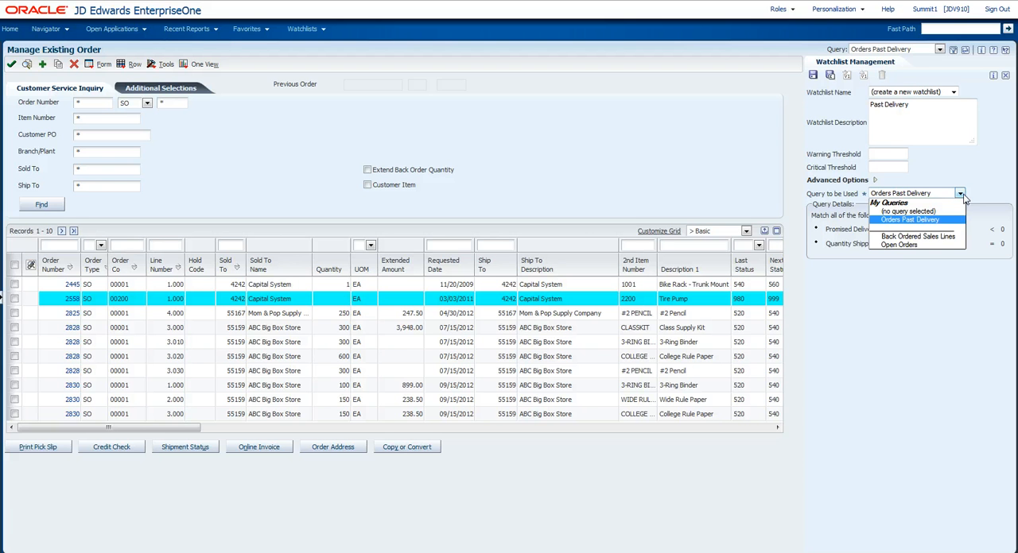
pyautogui.click(909, 219)
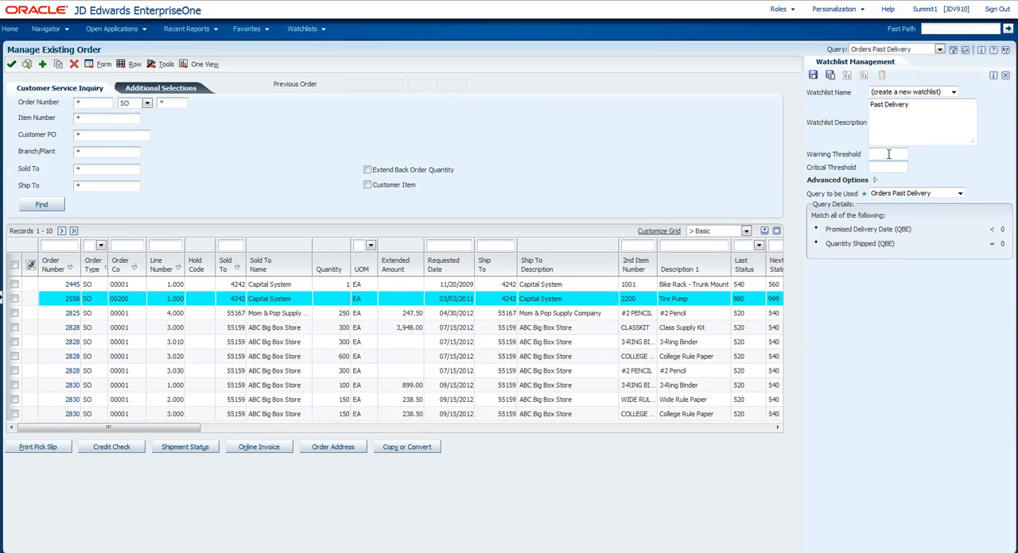
pyautogui.click(887, 155)
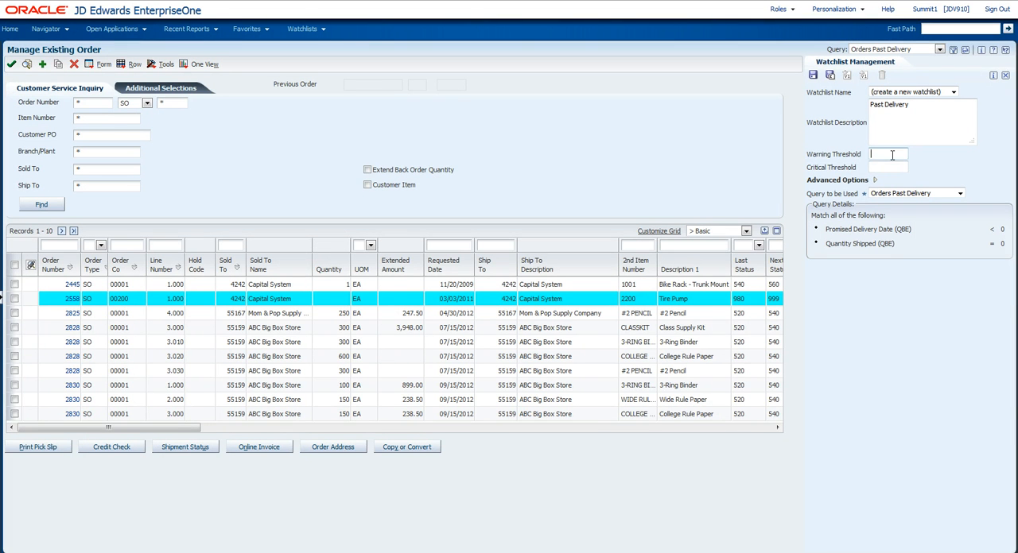
pyautogui.write('15')
pyautogui.click(887, 167)
pyautogui.write('30')
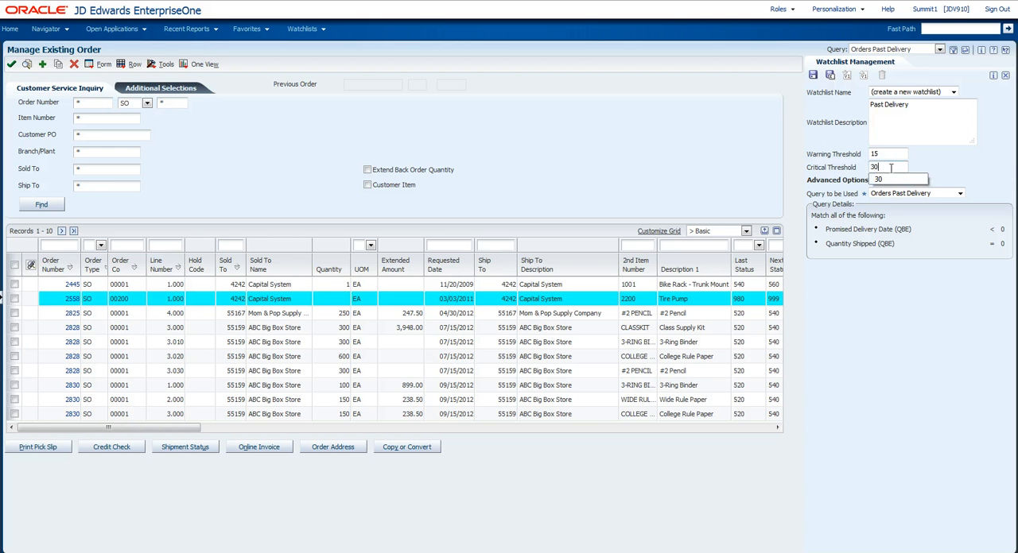
pyautogui.moveTo(957, 169)
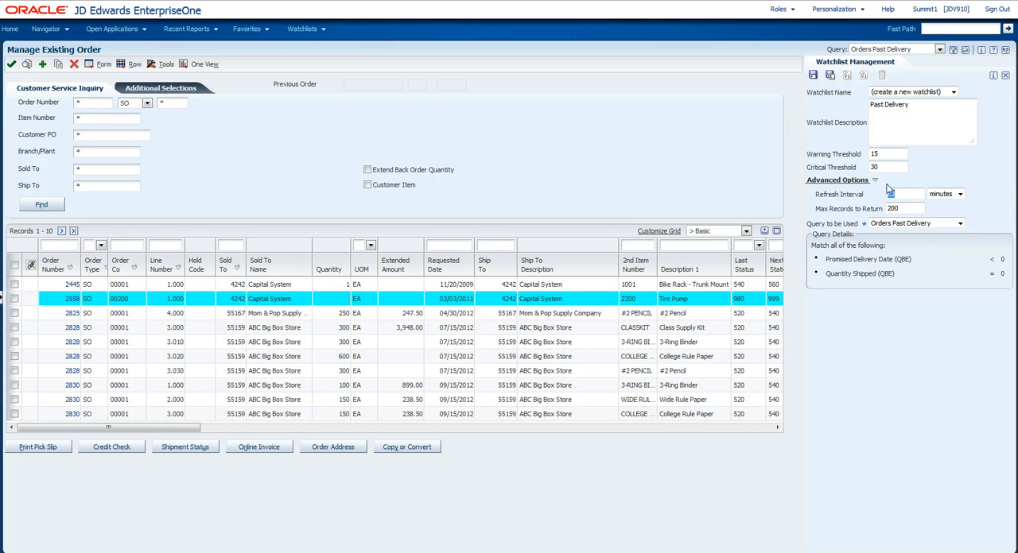
pyautogui.click(903, 194)
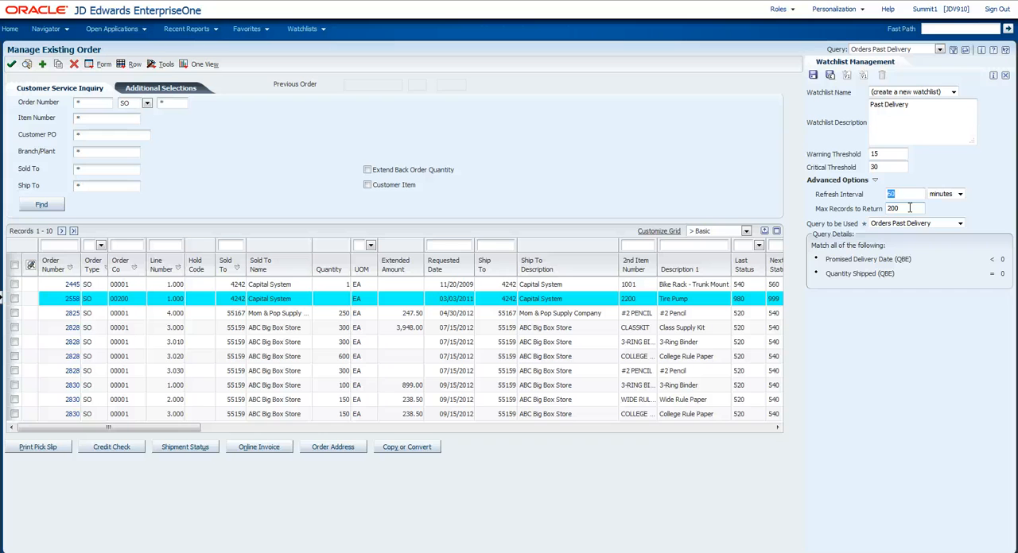
pyautogui.click(875, 180)
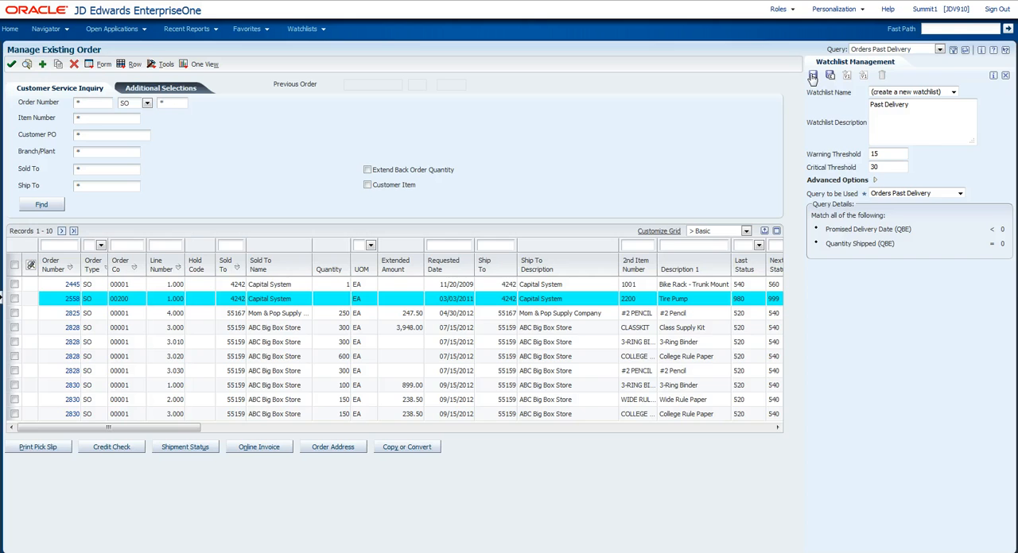
# Step: Save the watchlist under the name Orders Past Delivery
pyautogui.click(813, 75)
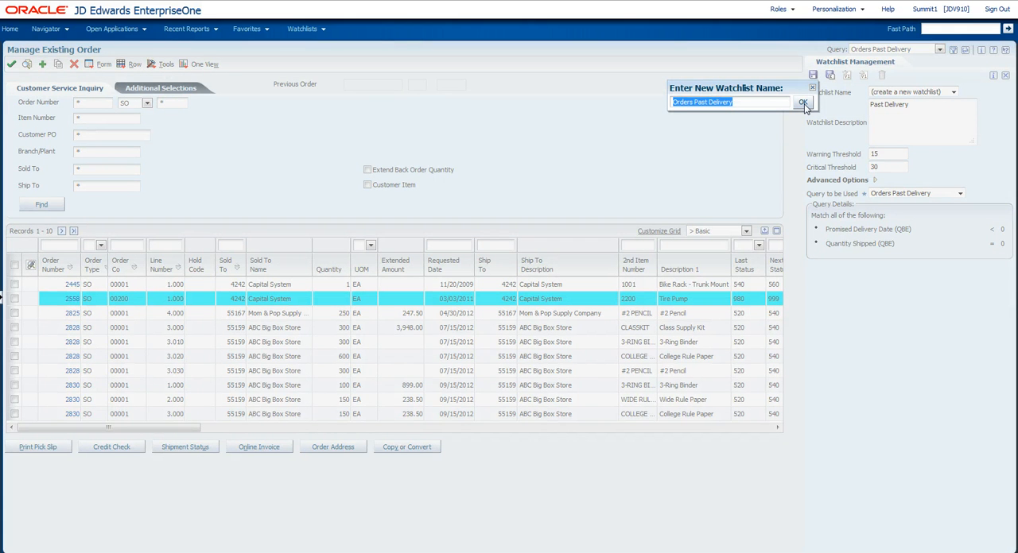
pyautogui.click(804, 105)
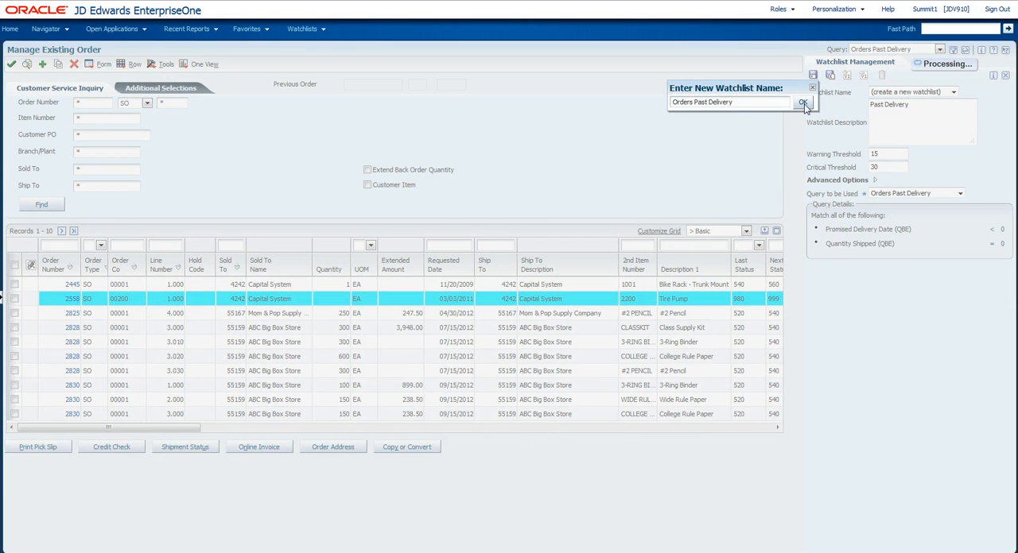
pyautogui.click(803, 105)
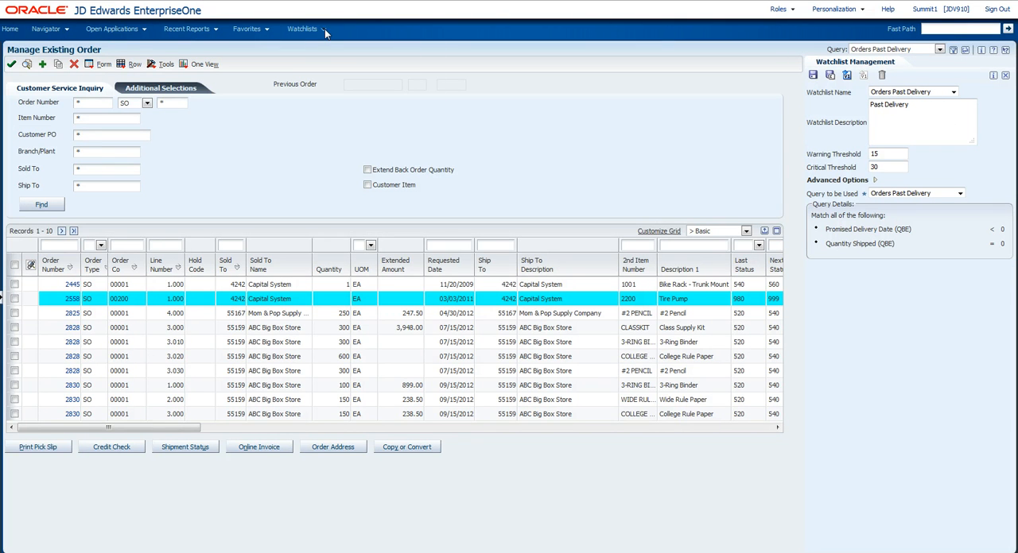
# Step: Check the Watchlists menu for Orders Past Delivery showing 32 records in red
pyautogui.click(306, 28)
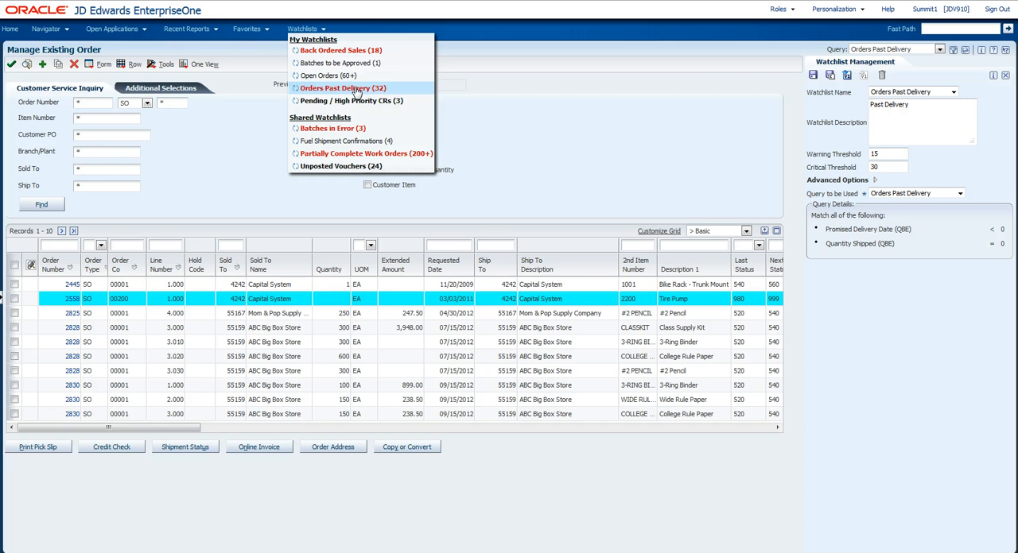
pyautogui.moveTo(343, 89)
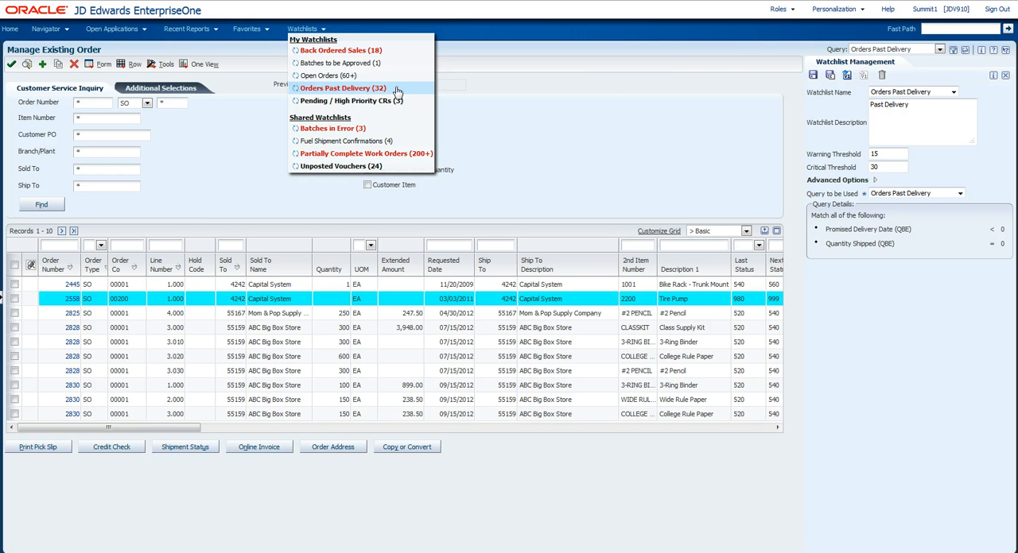
pyautogui.moveTo(396, 88)
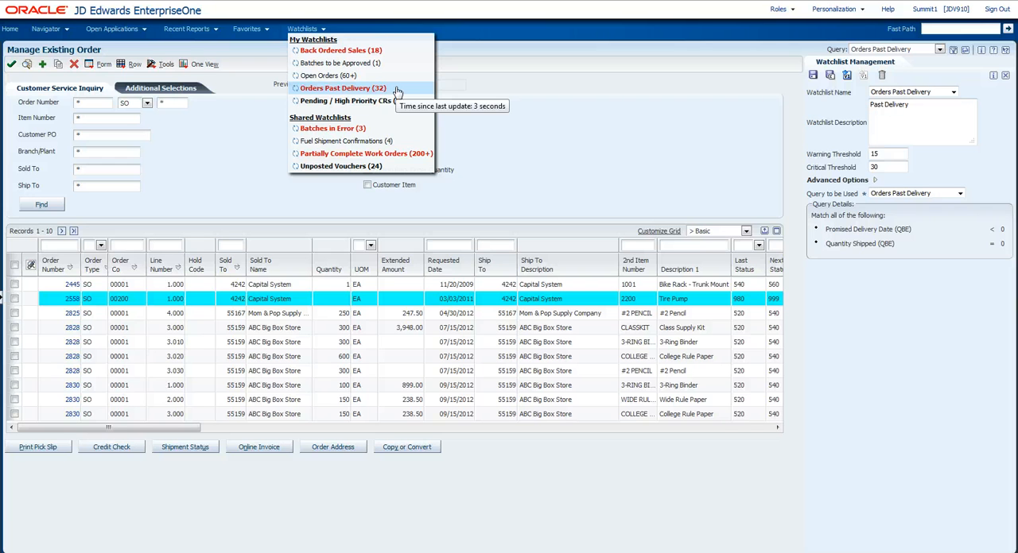